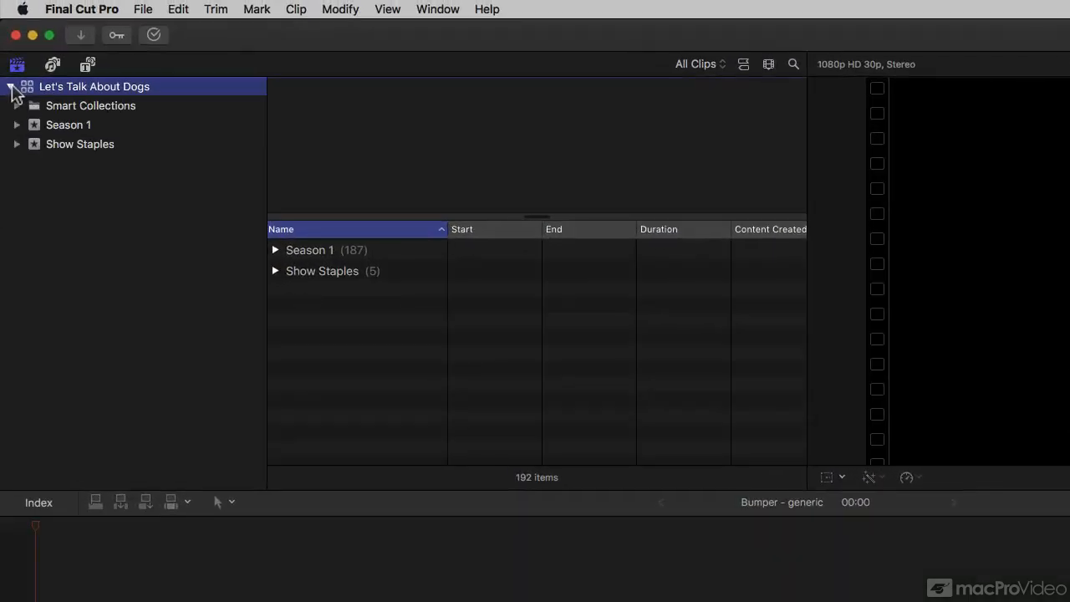
# Expand Season 1 and its B-Roll collections, listing the Brothers & Sisters and Dr. Anderman clips
pyautogui.click(17, 124)
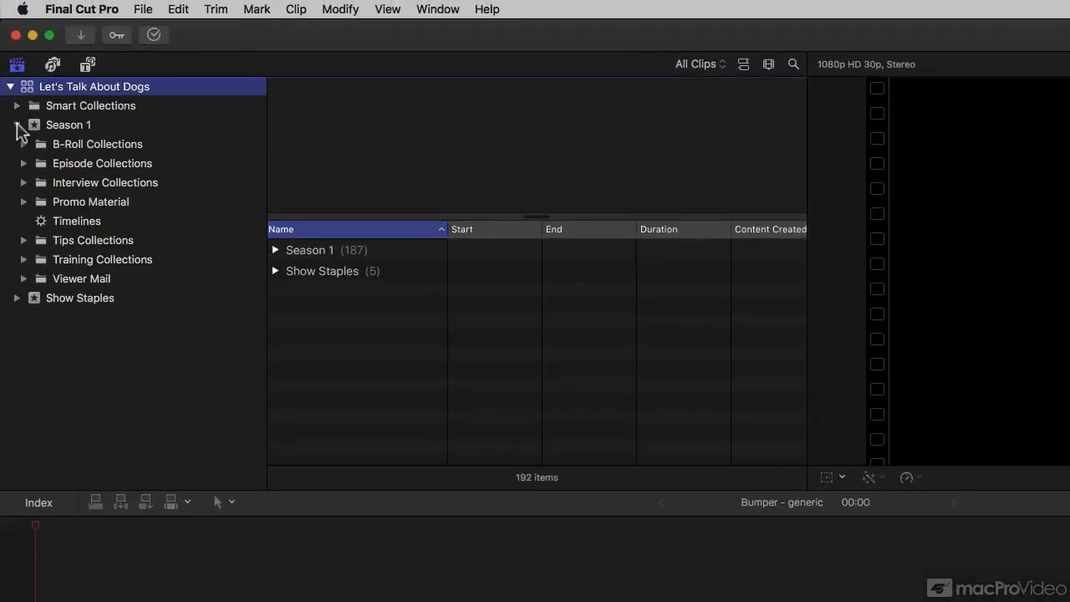
pyautogui.click(23, 144)
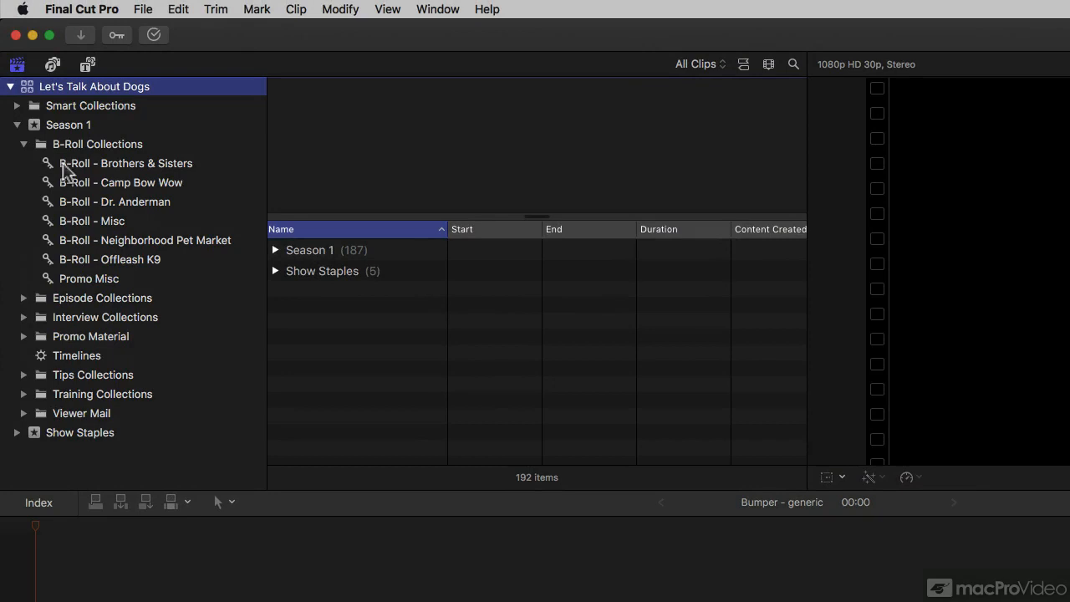
pyautogui.click(127, 164)
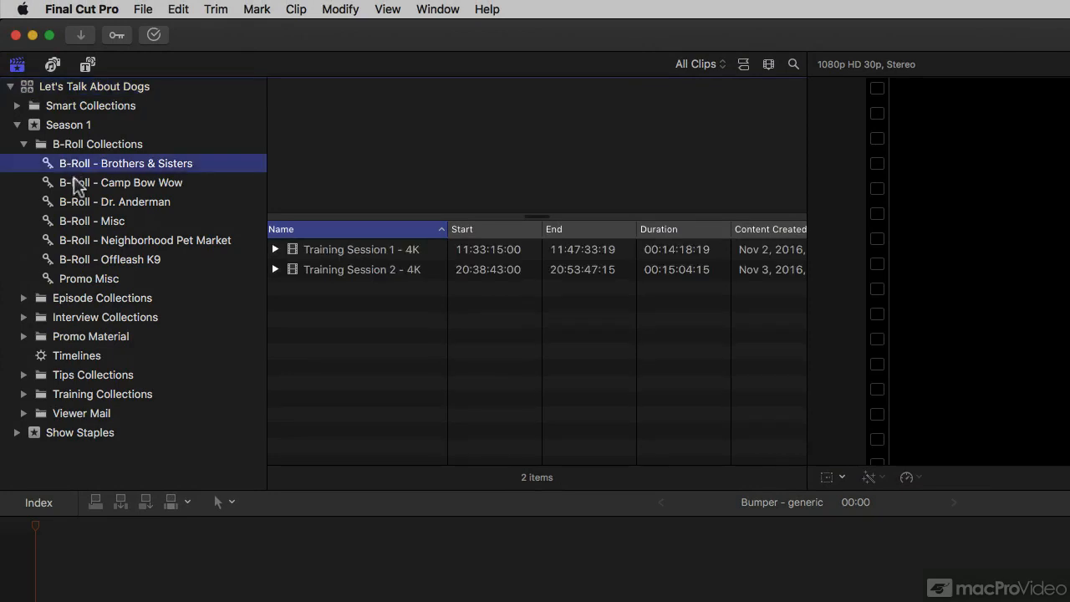
pyautogui.click(114, 200)
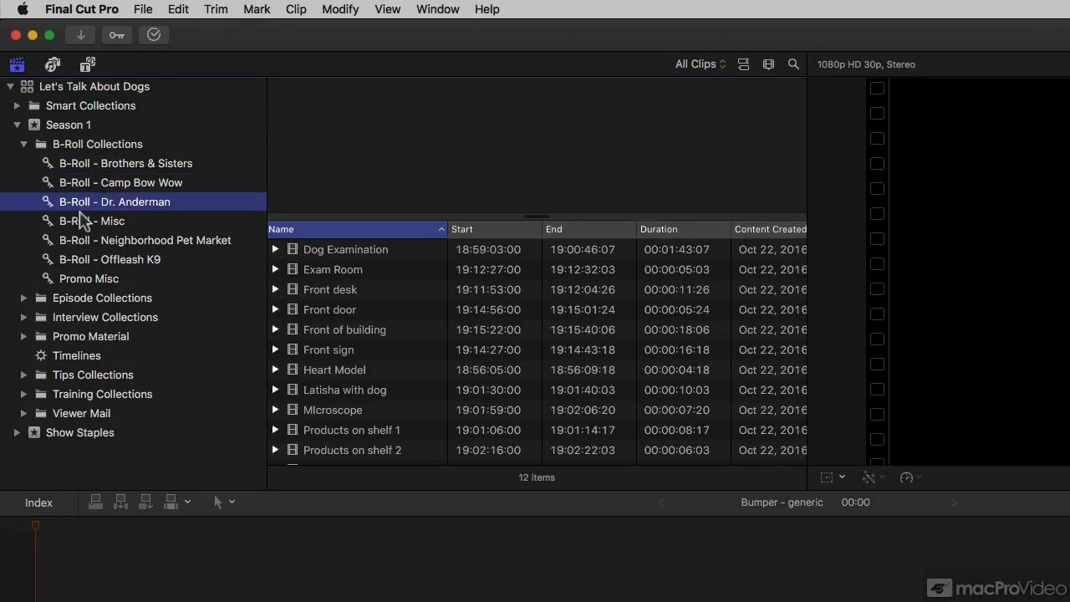
# Expand the Interview collections and list the Interview - Brothers & Sisters clips
pyautogui.click(24, 317)
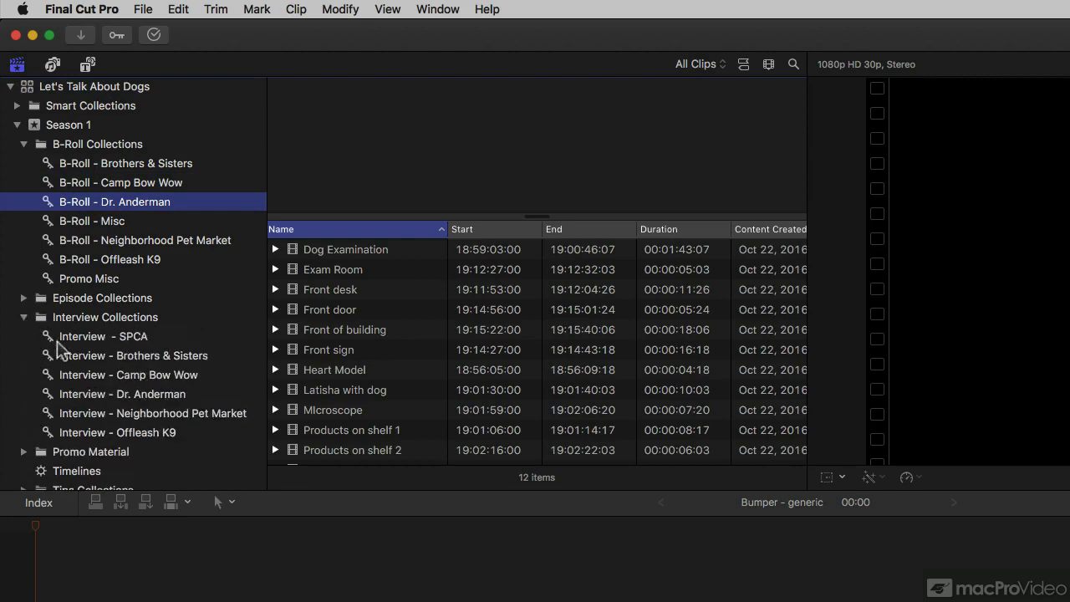
pyautogui.click(134, 355)
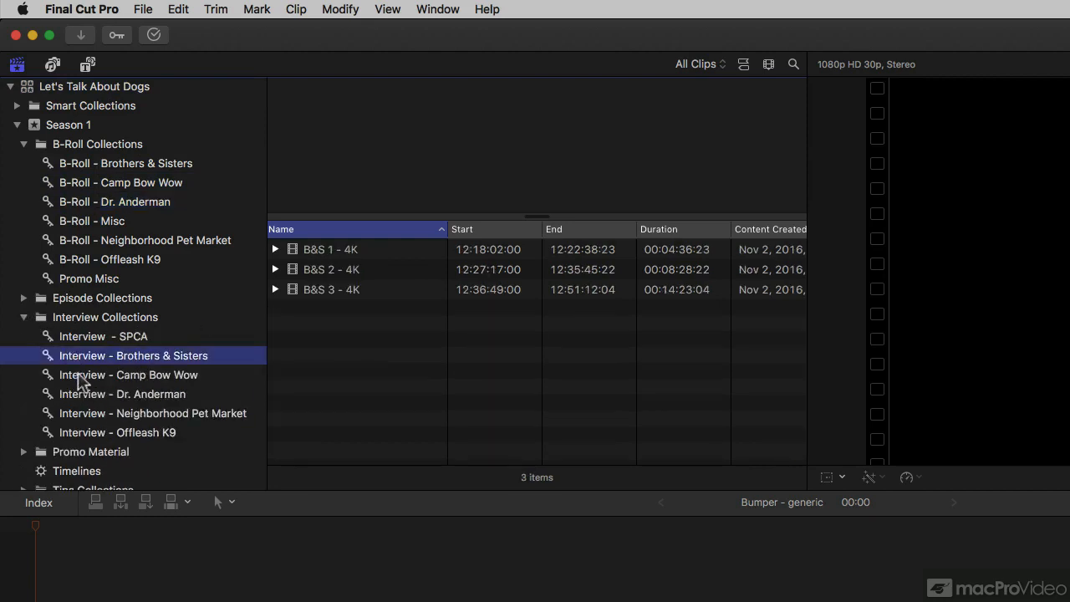